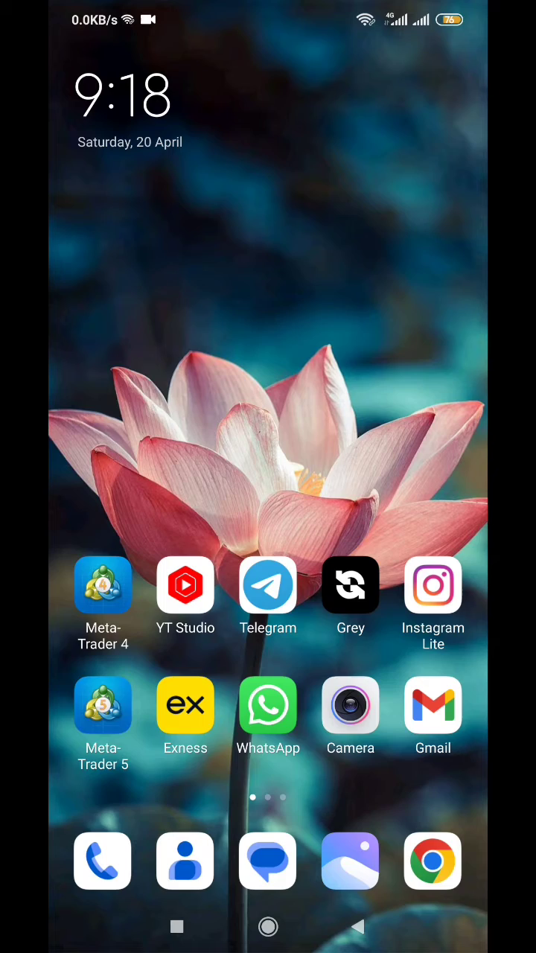
- Launch MetaTrader 5 and reach the accounts list holding the FTMO demo account
{"action": "left_click", "coordinate": [103, 703]}
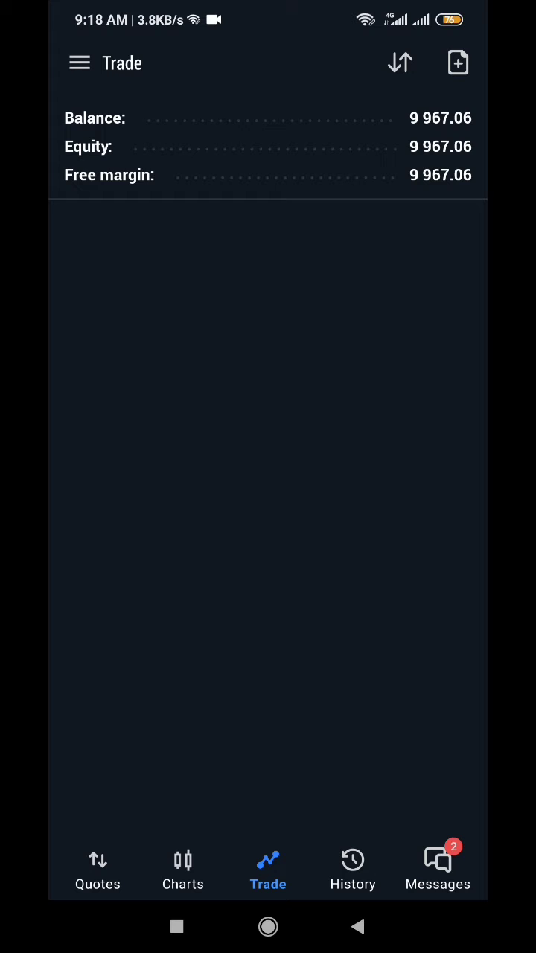
{"action": "left_click", "coordinate": [79, 62]}
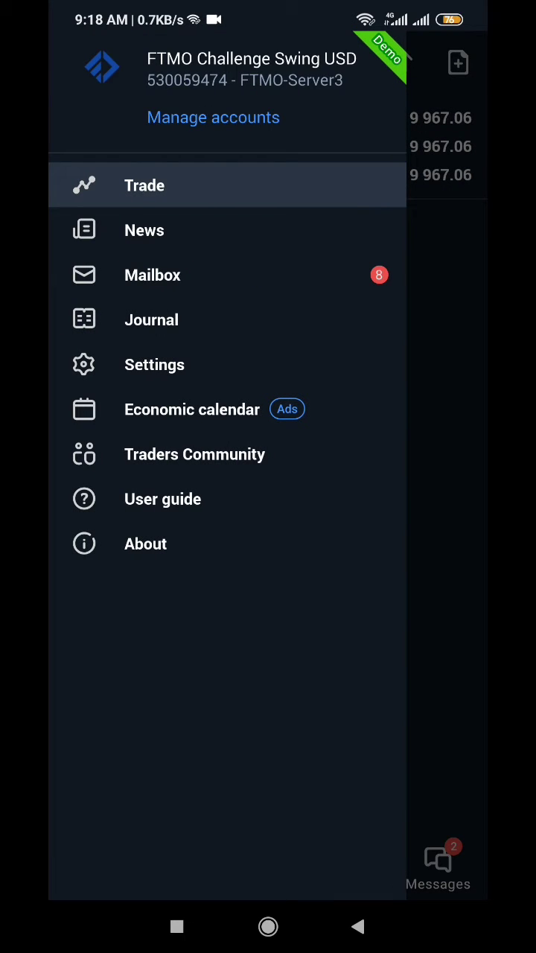
{"action": "left_click", "coordinate": [145, 185]}
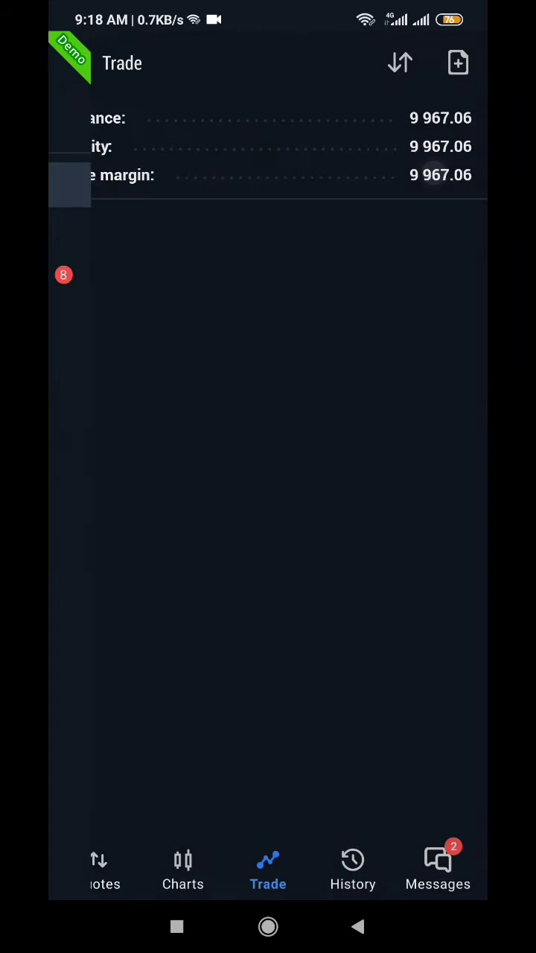
{"action": "left_click", "coordinate": [71, 62]}
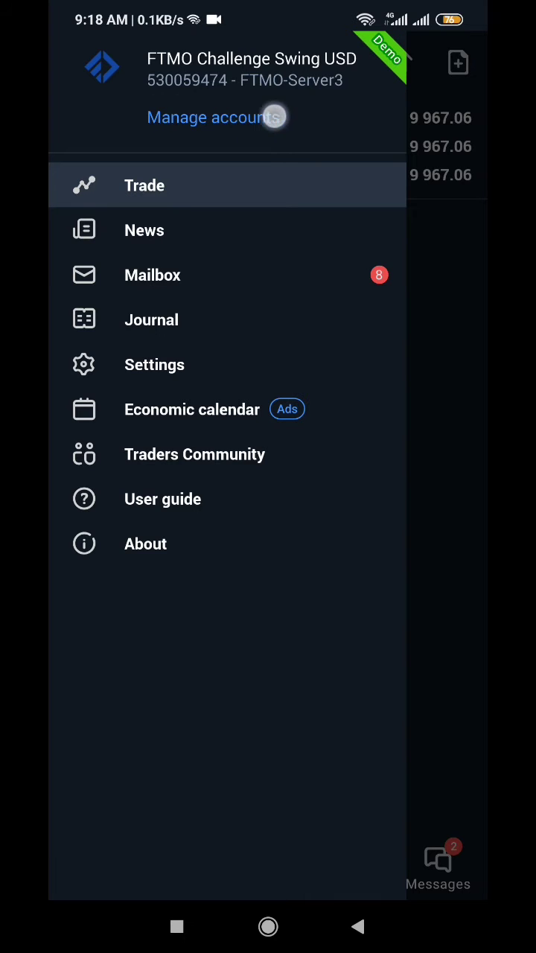
{"action": "left_click", "coordinate": [212, 116]}
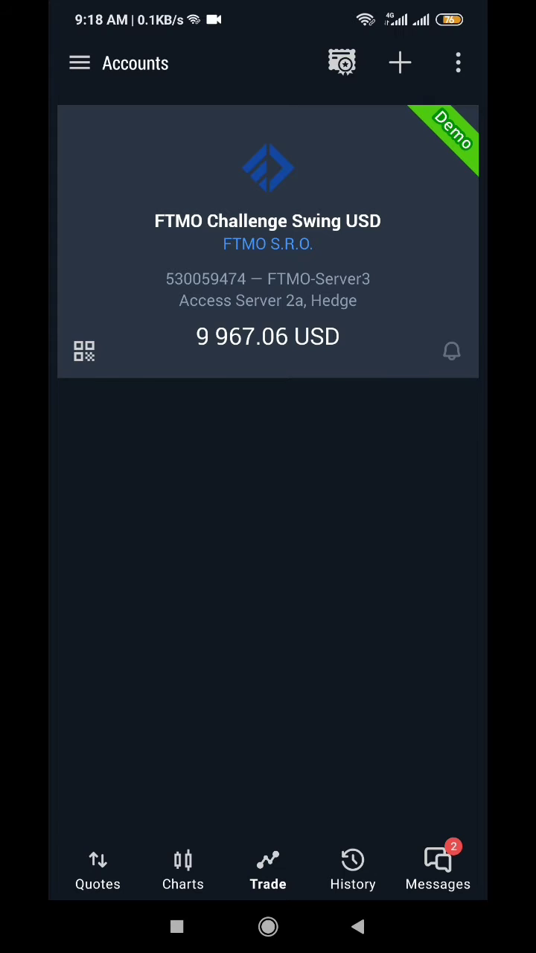
- Start adding a new account and search the broker list for 'exness'
{"action": "left_click", "coordinate": [399, 63]}
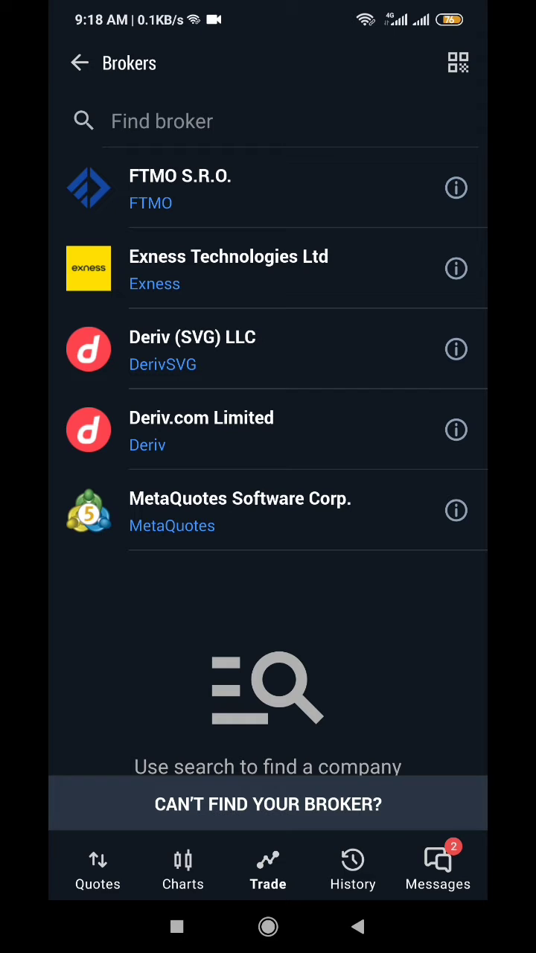
{"action": "left_click", "coordinate": [268, 121]}
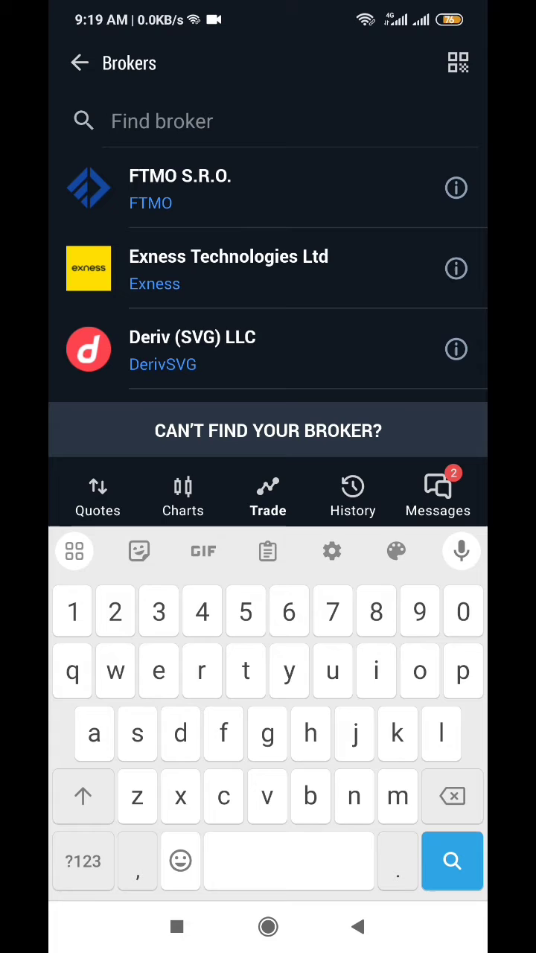
{"action": "type", "text": "exness"}
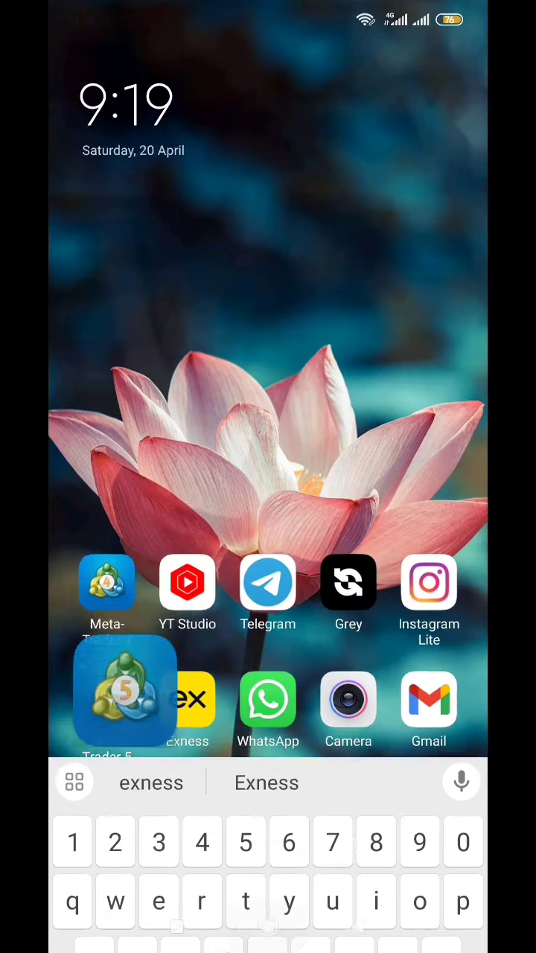
- Switch to the Exness app and show all trading accounts on the Real tab
{"action": "left_click", "coordinate": [188, 700]}
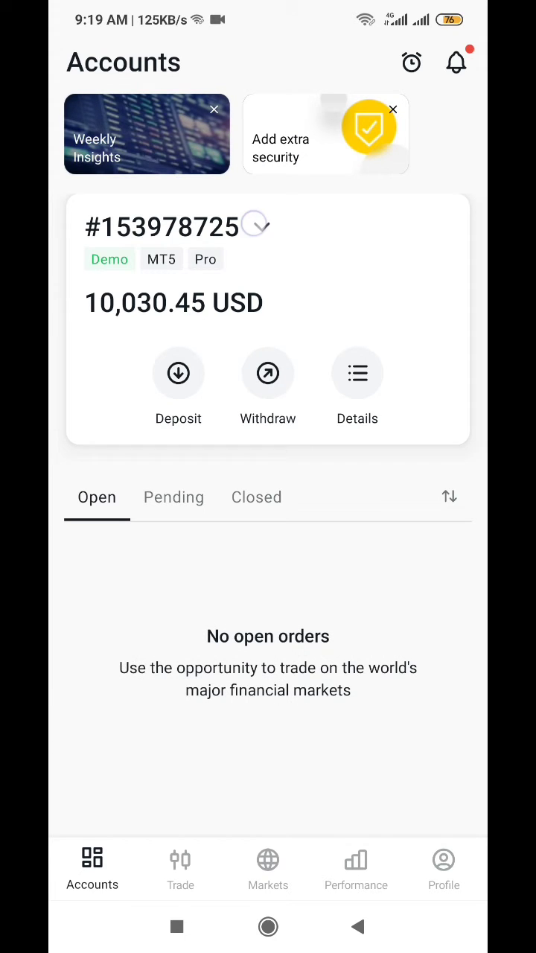
{"action": "left_click", "coordinate": [253, 226]}
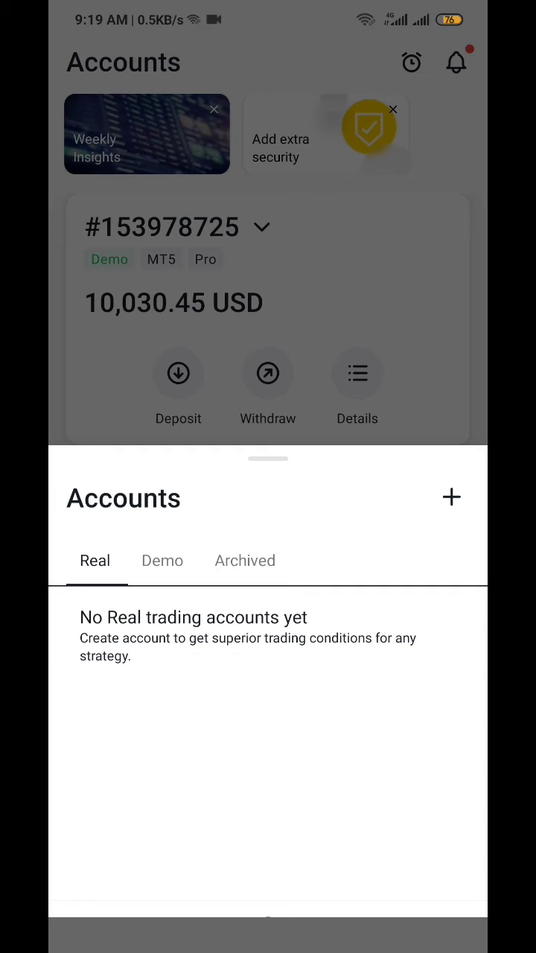
- Create a new real Pro MT5 account in USD with 1:UNLIMITED leverage and continue to password creation
{"action": "left_click", "coordinate": [451, 498]}
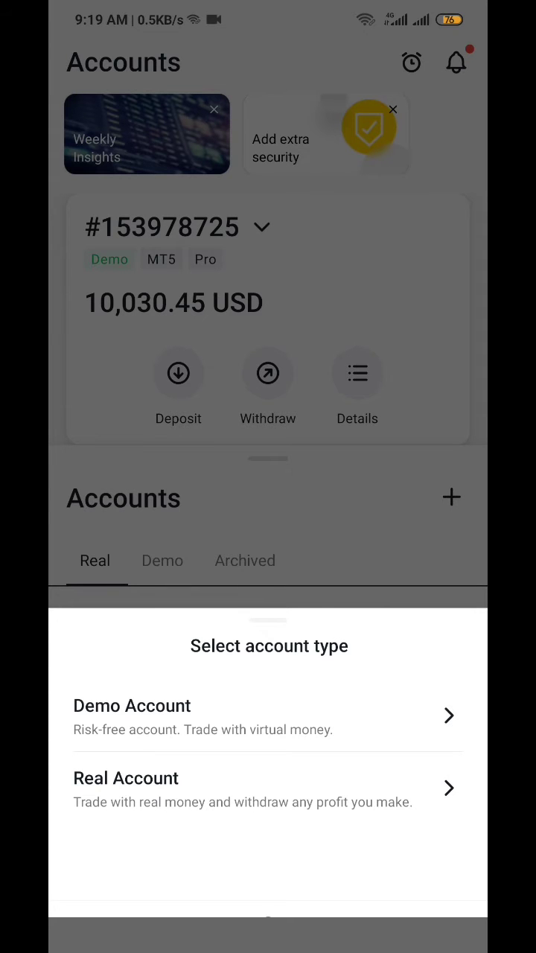
{"action": "left_click", "coordinate": [269, 788]}
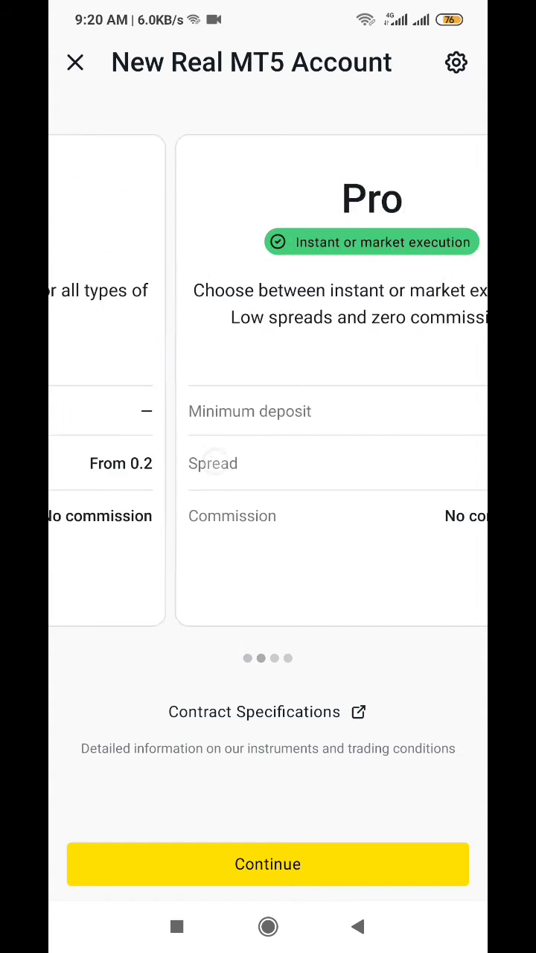
{"action": "left_click", "coordinate": [268, 864]}
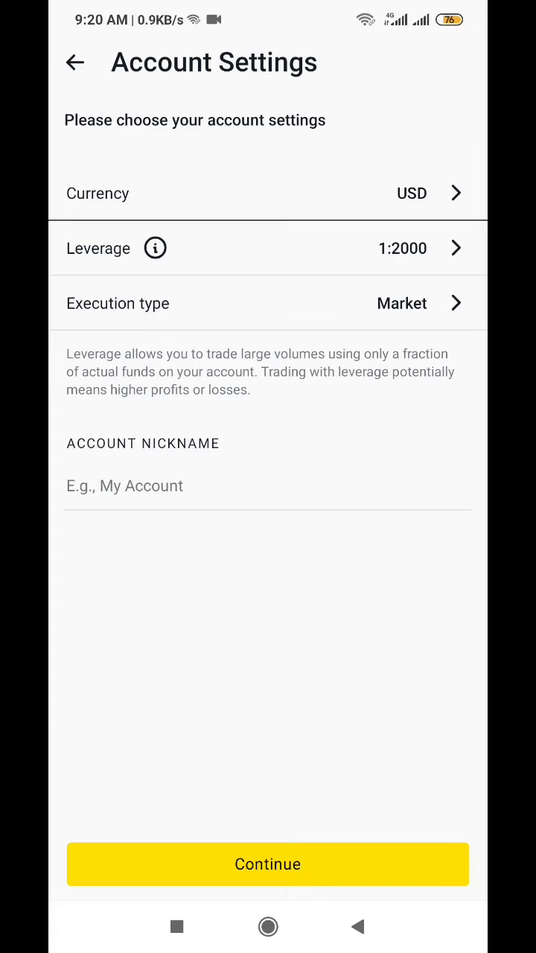
{"action": "left_click", "coordinate": [268, 247]}
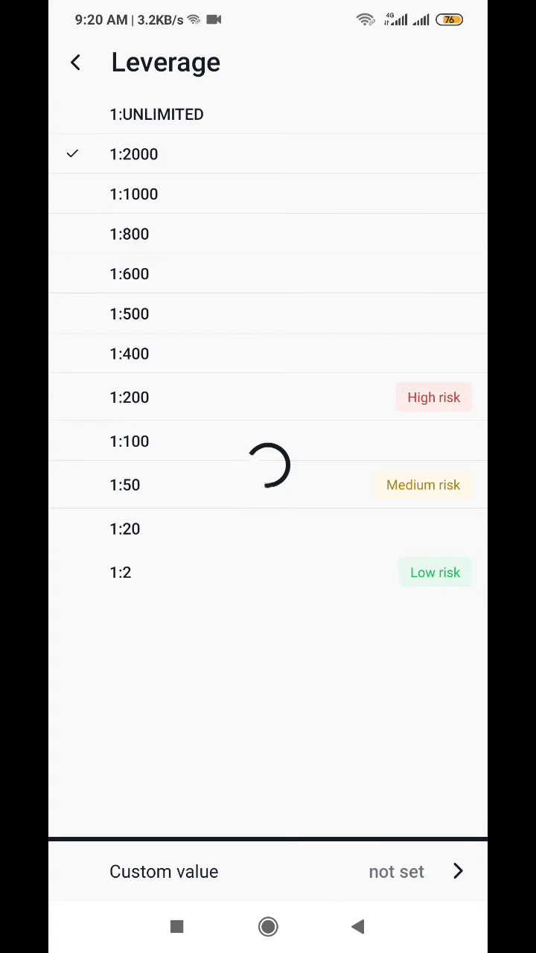
{"action": "left_click", "coordinate": [74, 62]}
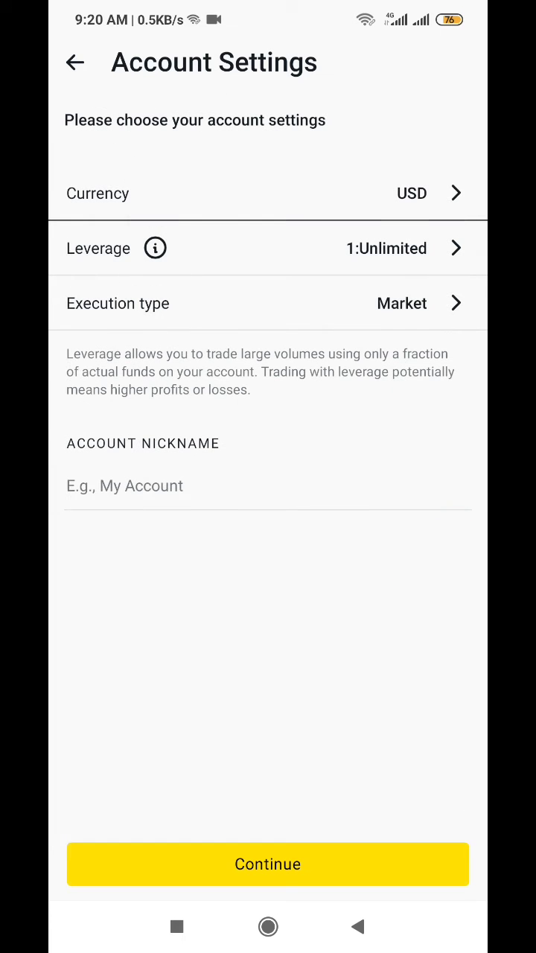
{"action": "left_click", "coordinate": [268, 864]}
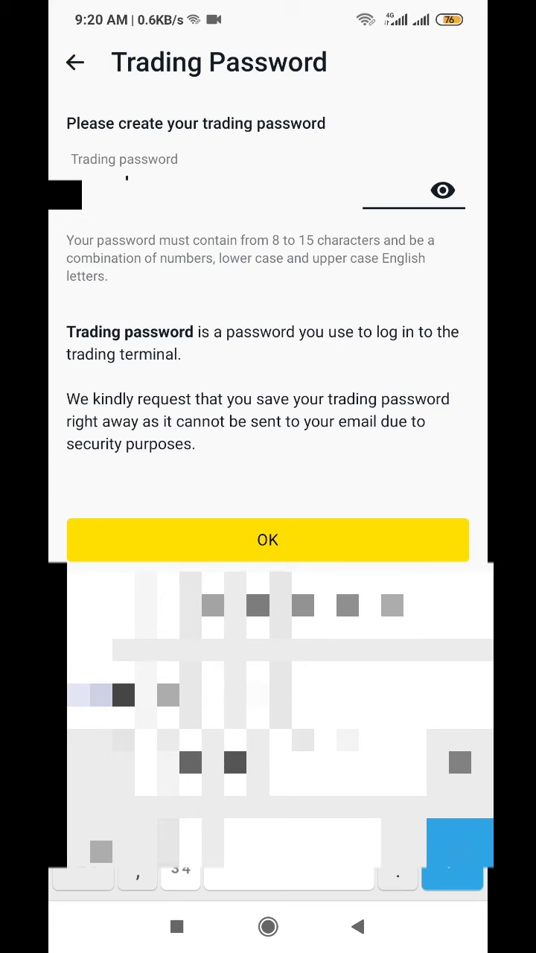
{"action": "left_click", "coordinate": [268, 539]}
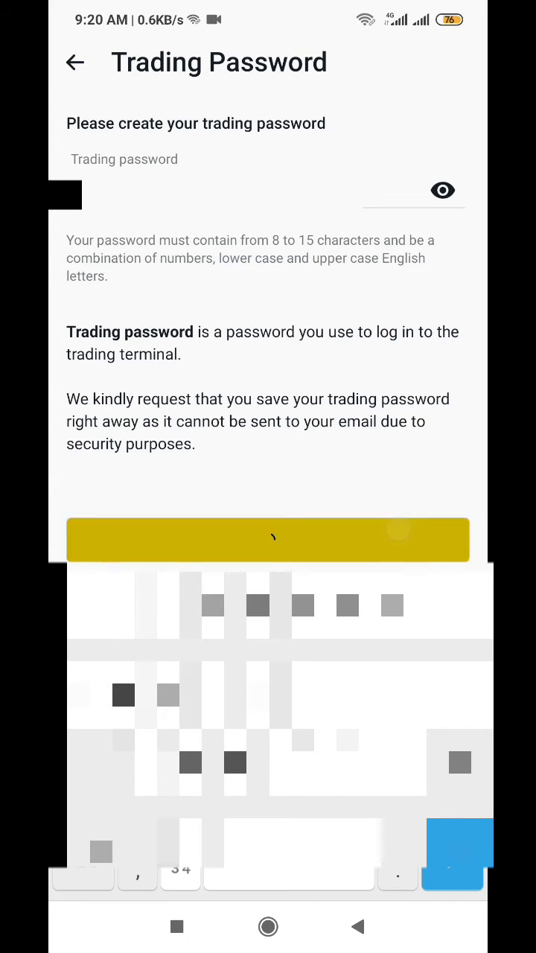
{"action": "left_click", "coordinate": [268, 539]}
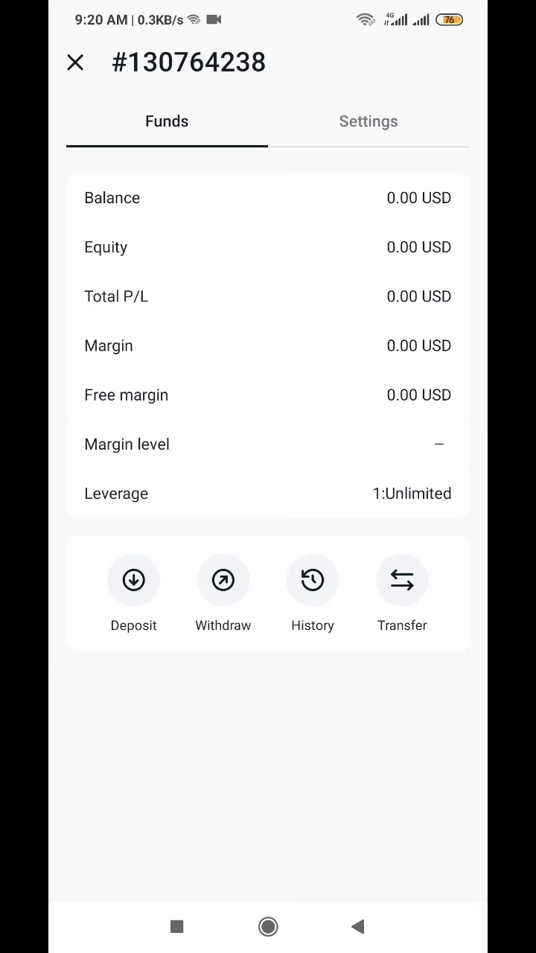
- Check the new account's login and Exness-MT5Real9 server in Settings, then return to MetaTrader 5
{"action": "left_click", "coordinate": [368, 122]}
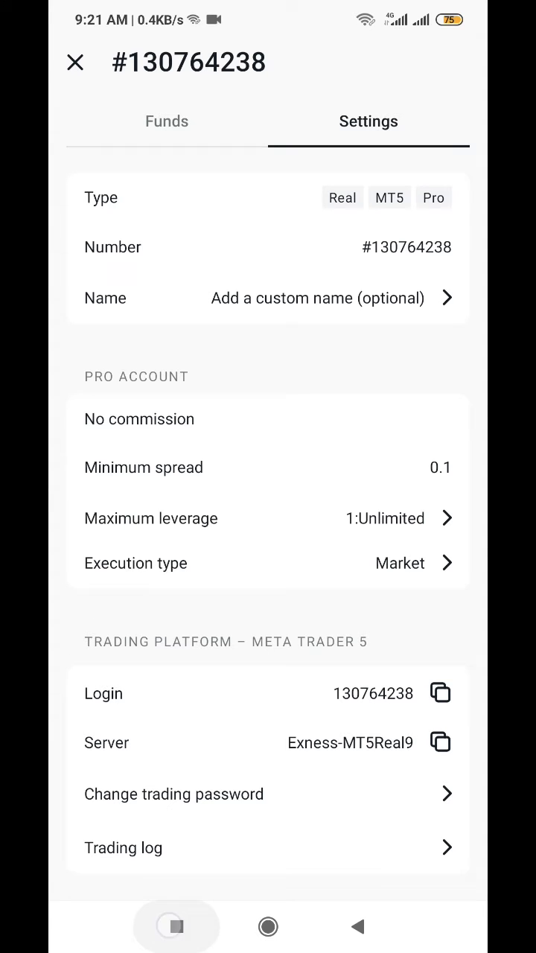
{"action": "left_click", "coordinate": [75, 63]}
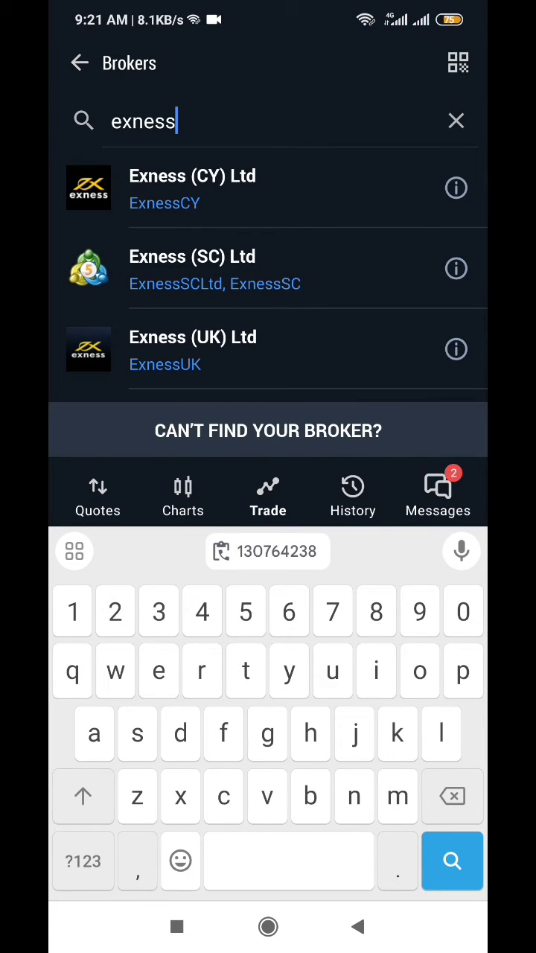
- Choose Exness Technologies Ltd from the Exness broker search results
{"action": "scroll", "scroll_direction": "down", "scroll_amount": 3}
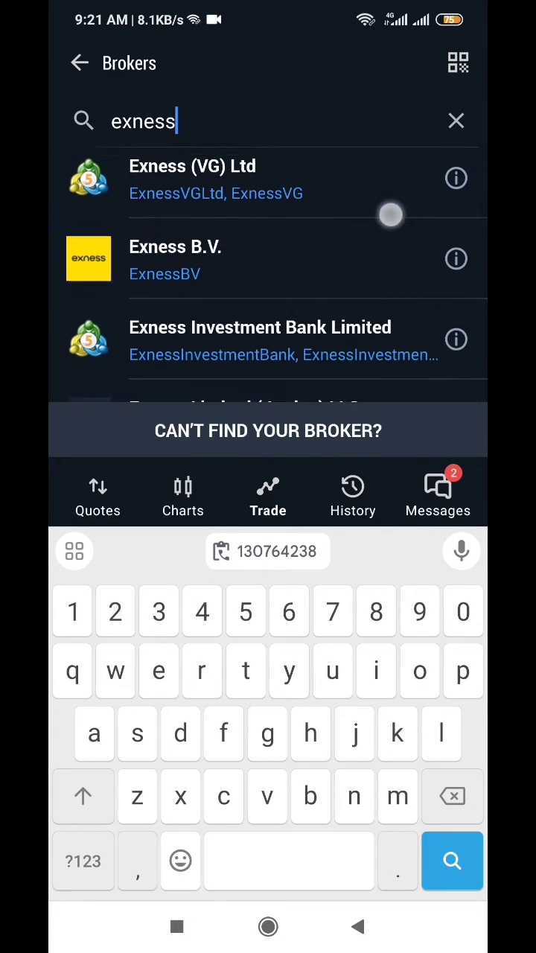
{"action": "scroll", "scroll_direction": "down", "scroll_amount": 3}
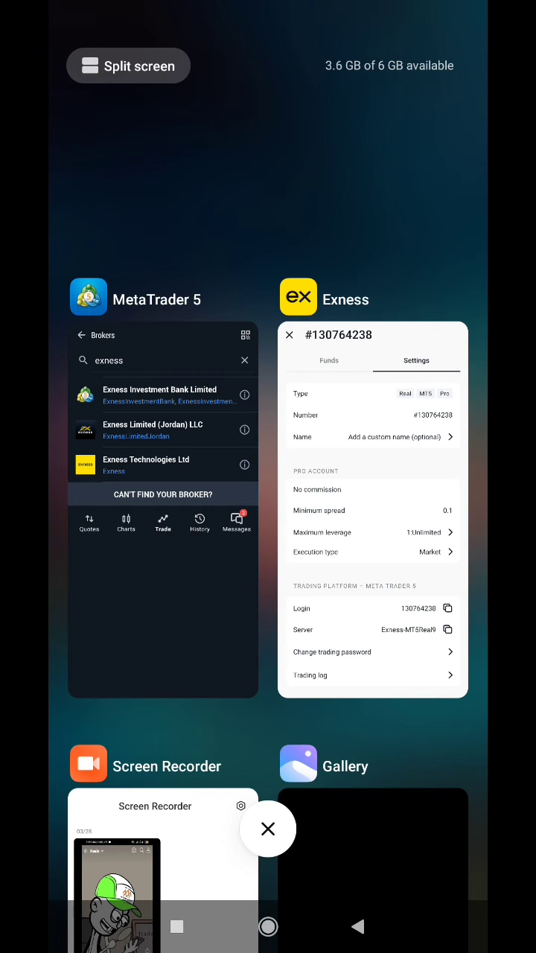
{"action": "left_click", "coordinate": [372, 506]}
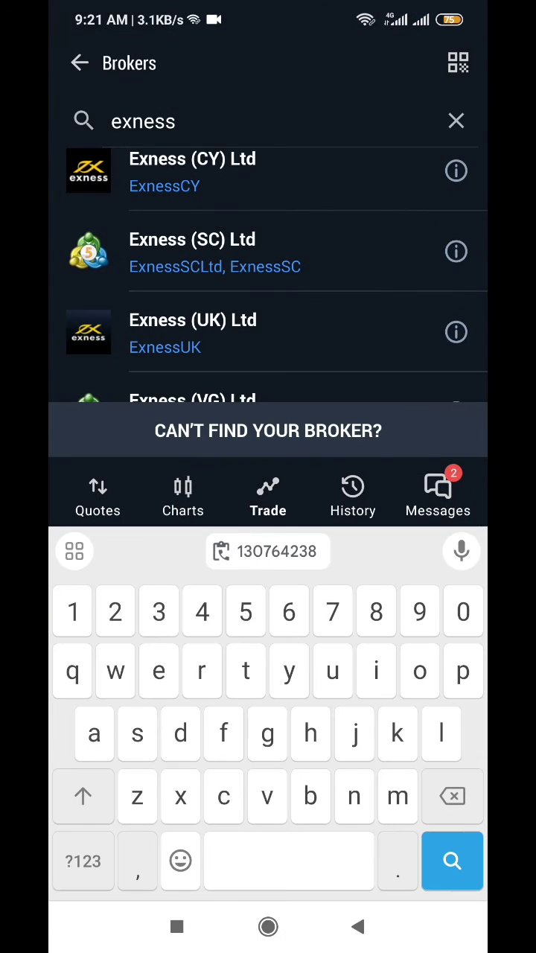
{"action": "scroll", "scroll_direction": "down", "scroll_amount": 3}
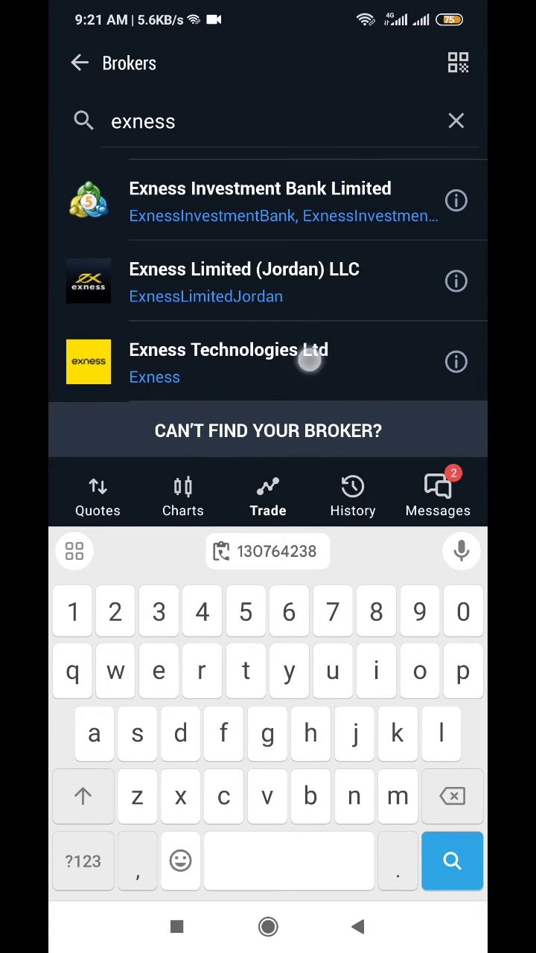
{"action": "left_click", "coordinate": [228, 360]}
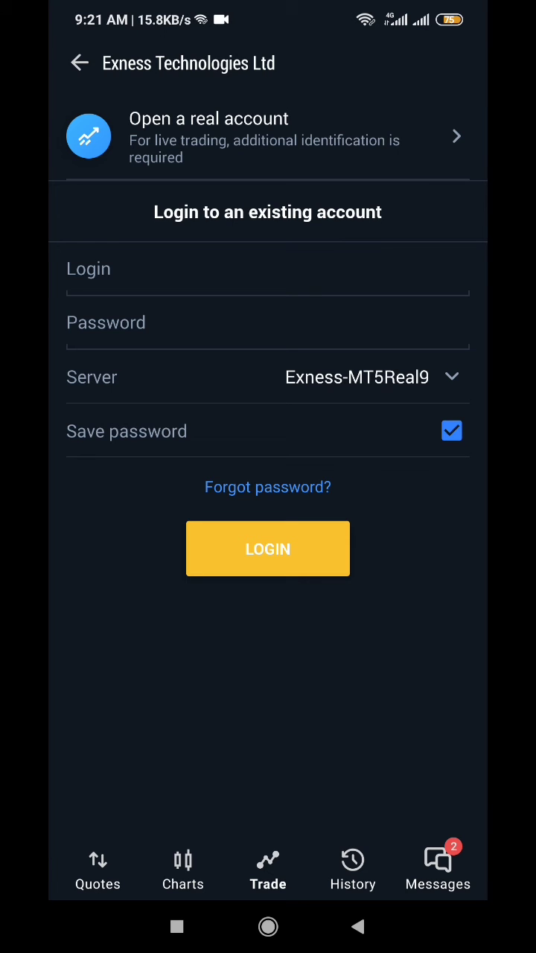
{"action": "left_click", "coordinate": [357, 377]}
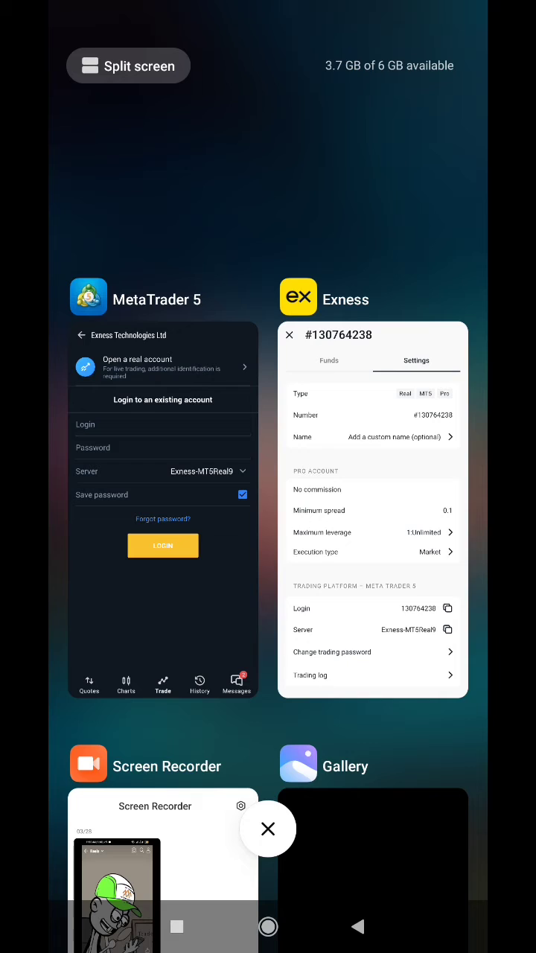
{"action": "left_click", "coordinate": [373, 507]}
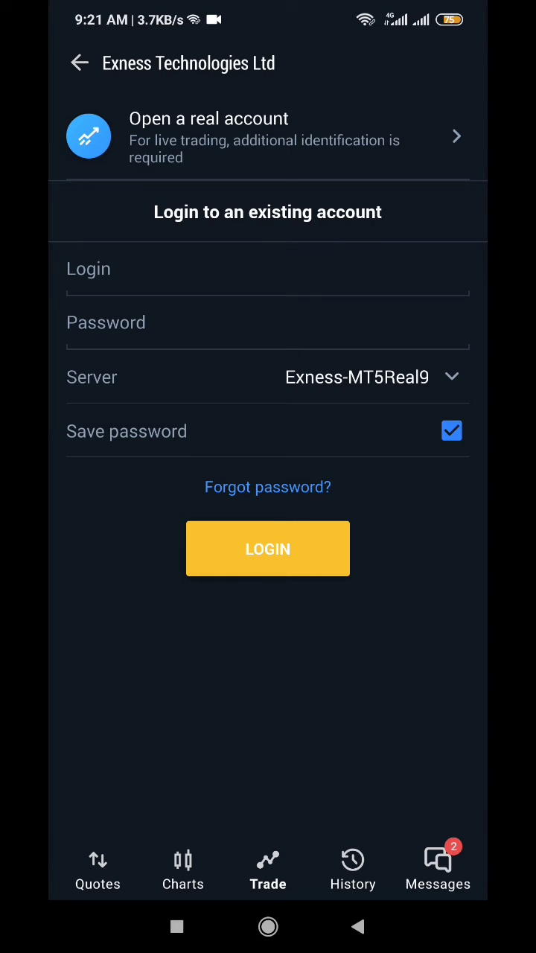
{"action": "left_click", "coordinate": [373, 377]}
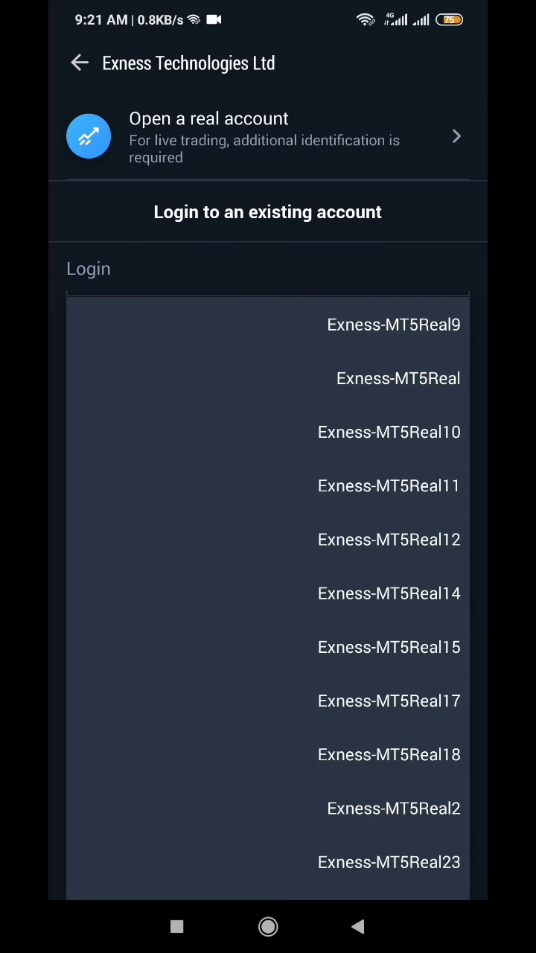
{"action": "left_click", "coordinate": [394, 324]}
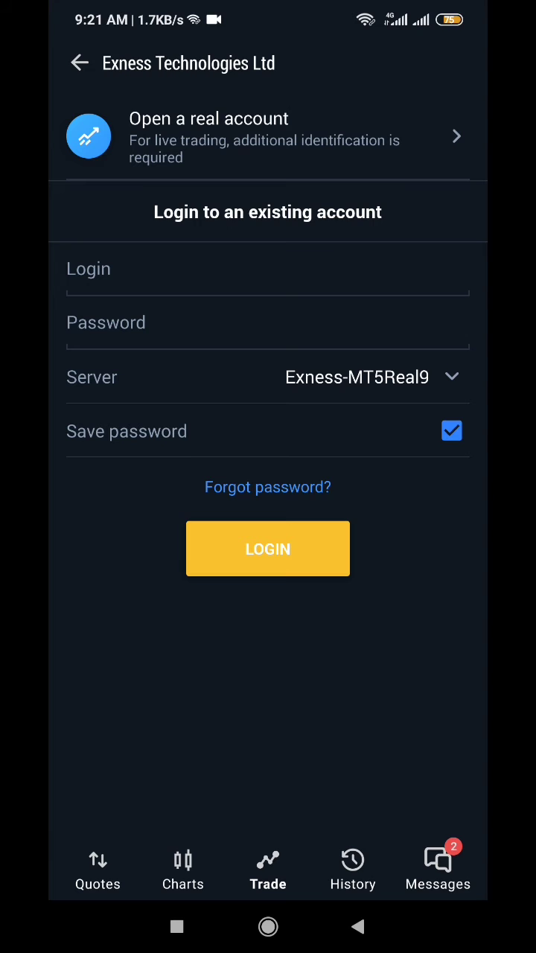
{"action": "left_click", "coordinate": [269, 268]}
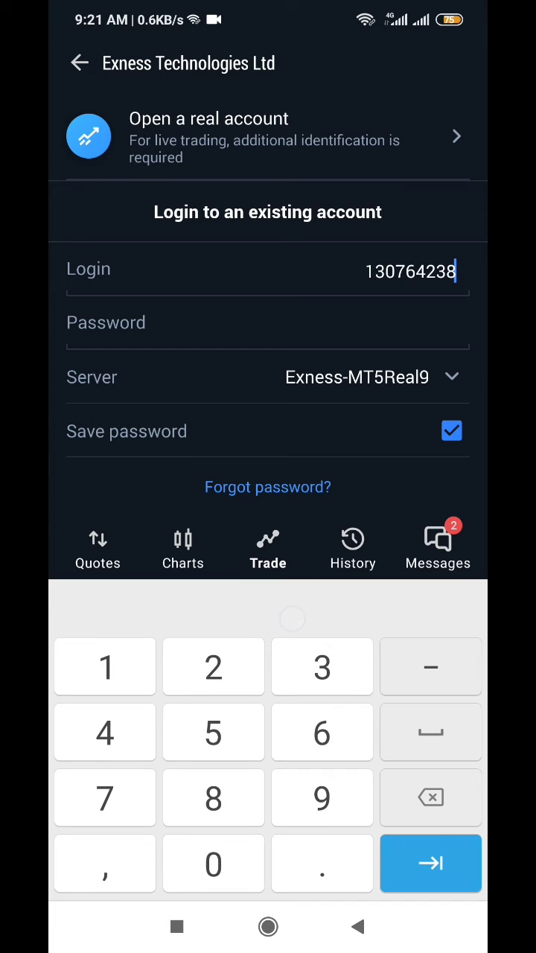
{"action": "left_click", "coordinate": [268, 322]}
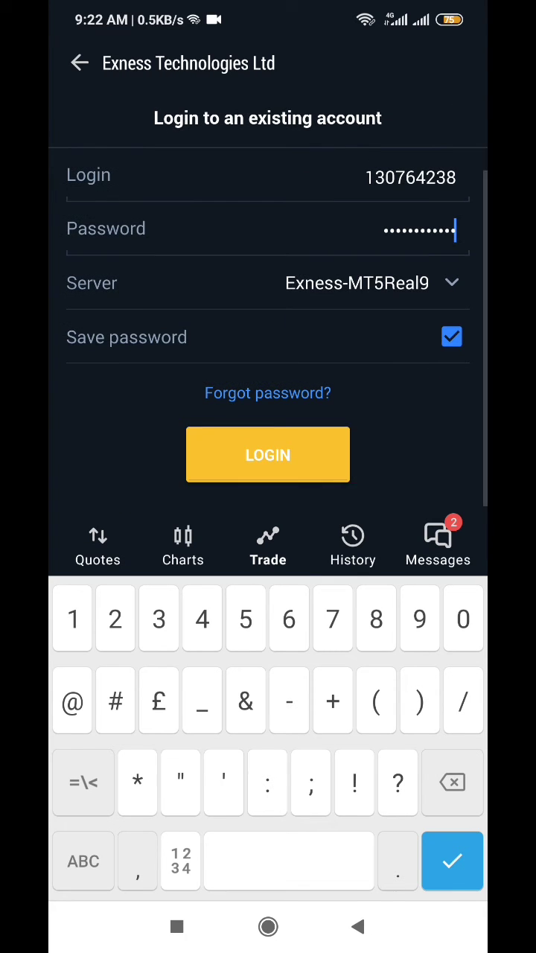
{"action": "left_click", "coordinate": [268, 455]}
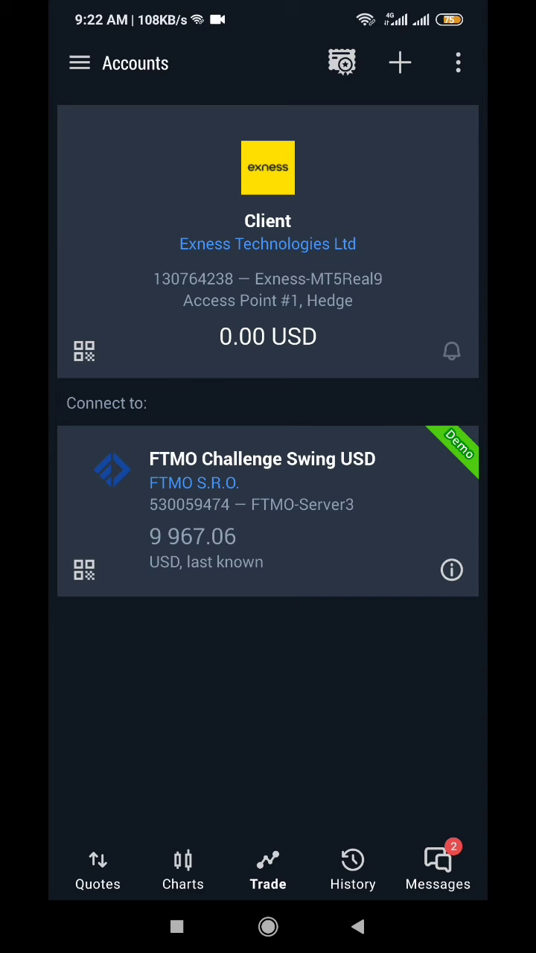
- Show the Trade page with balance, equity and free margin at 0.00 for the Exness account
{"action": "left_click", "coordinate": [269, 867]}
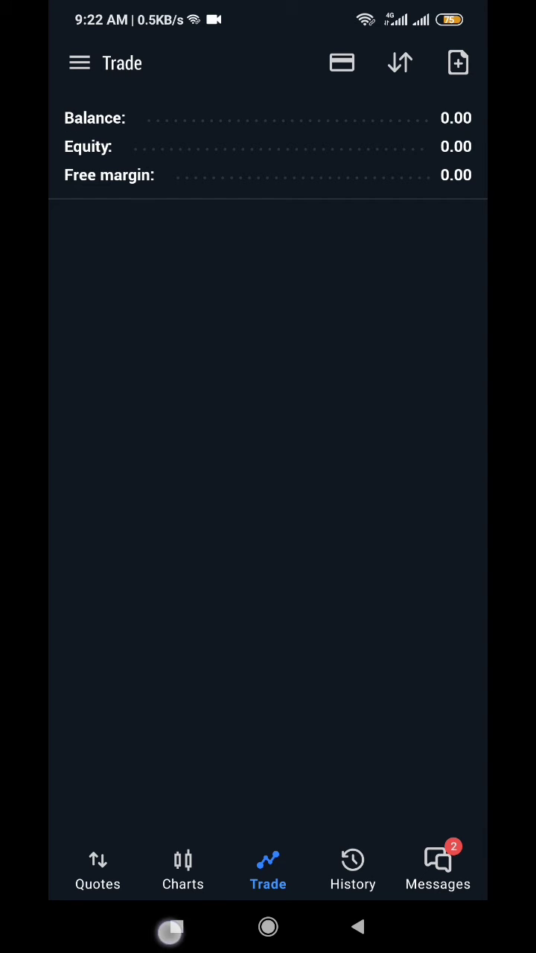
{"action": "left_click", "coordinate": [269, 927]}
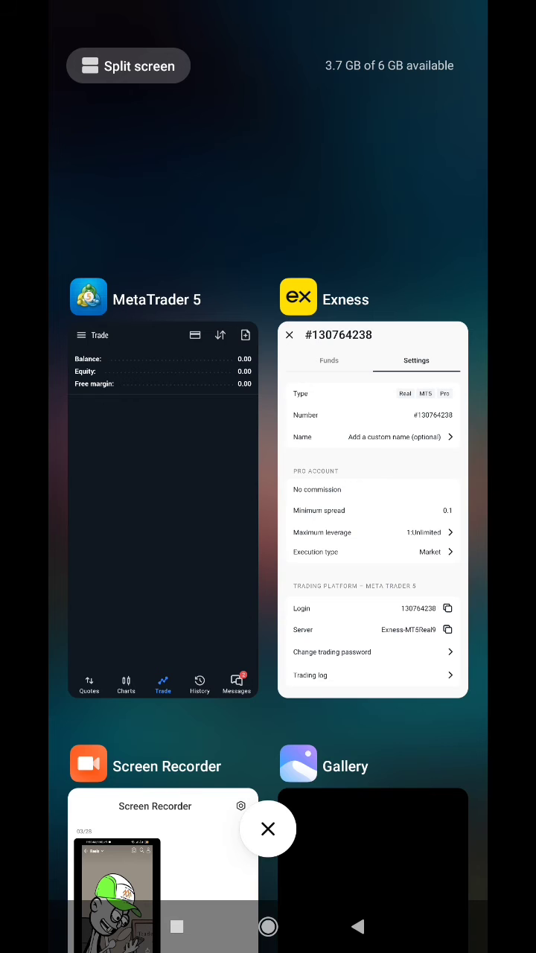
{"action": "left_click", "coordinate": [372, 507]}
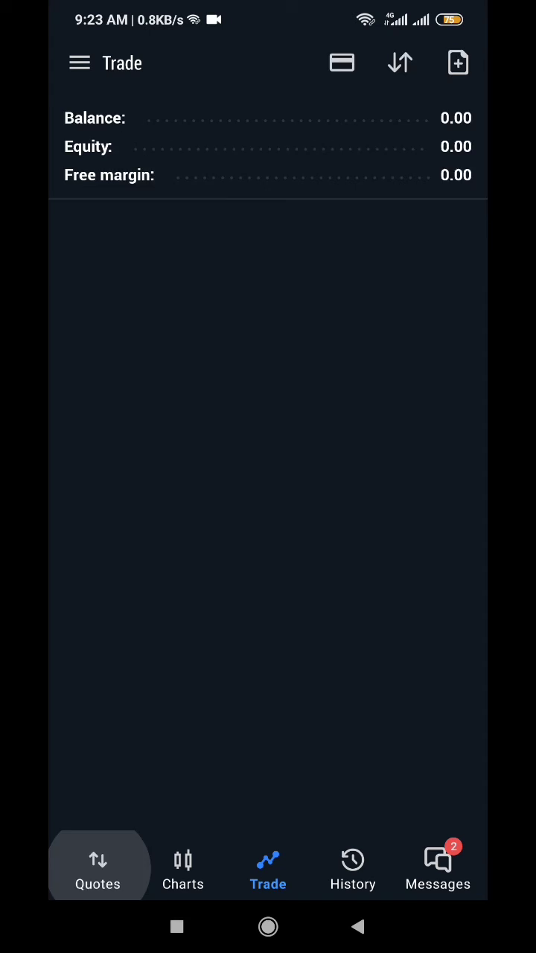
- Add GBPUSD and USDJPY to Quotes and bring up the selected-symbols editor
{"action": "left_click", "coordinate": [99, 867]}
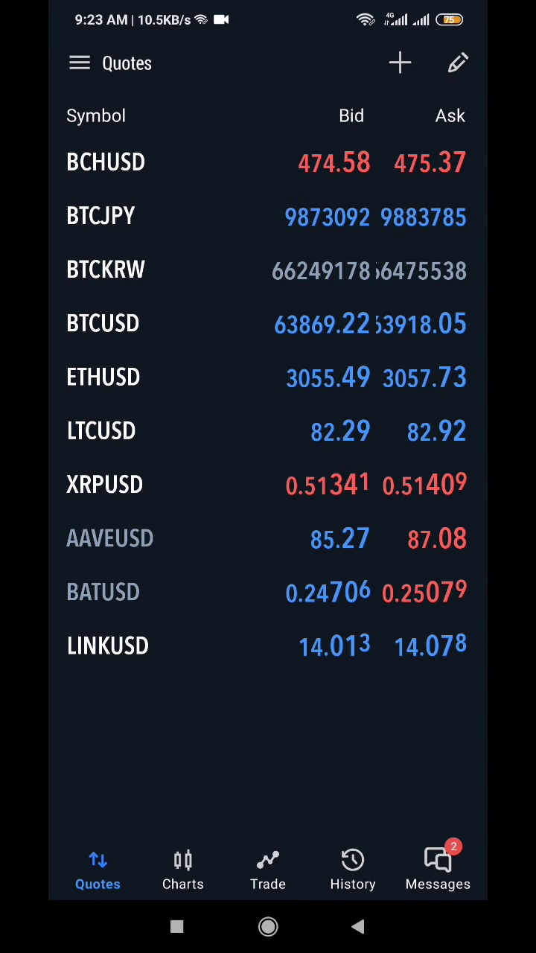
{"action": "left_click", "coordinate": [399, 62]}
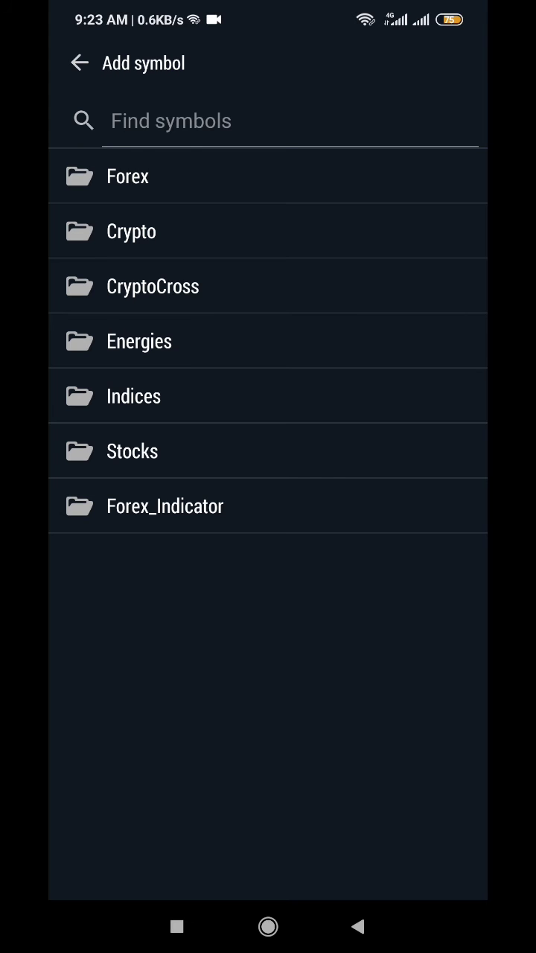
{"action": "type", "text": "gb"}
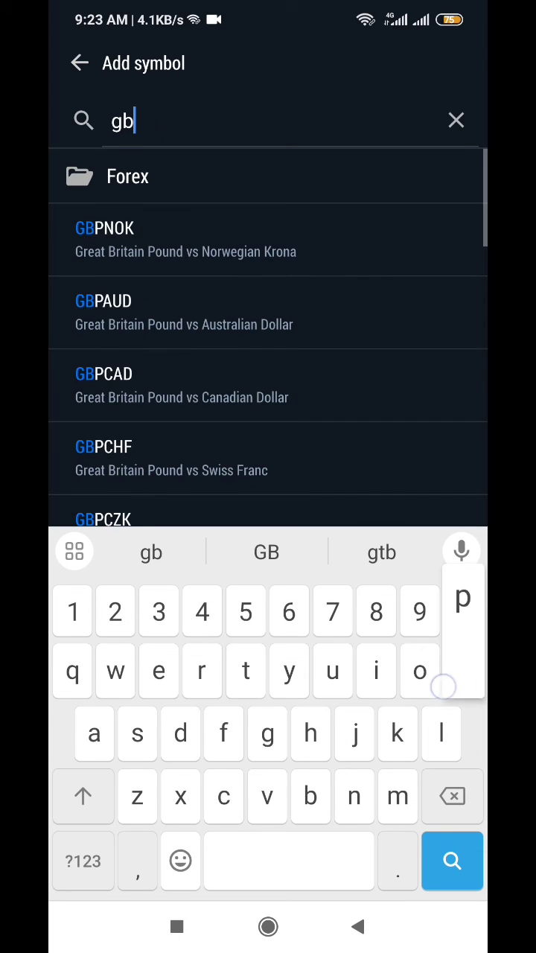
{"action": "type", "text": "pusd"}
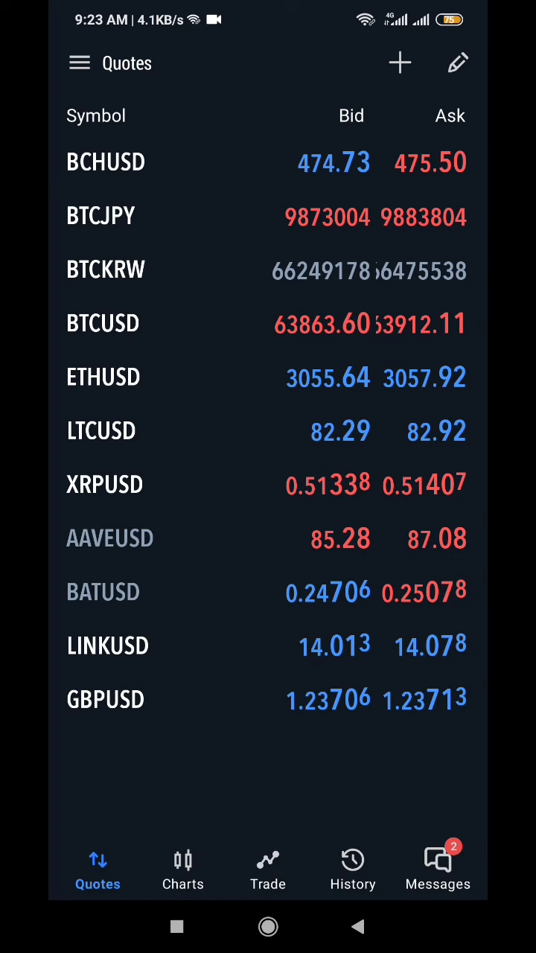
{"action": "left_click", "coordinate": [268, 700]}
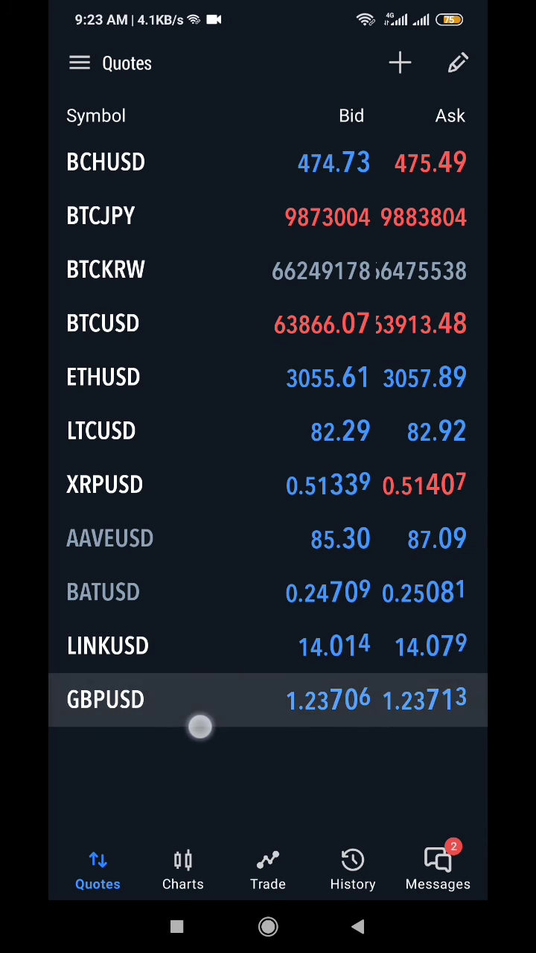
{"action": "left_click", "coordinate": [399, 62]}
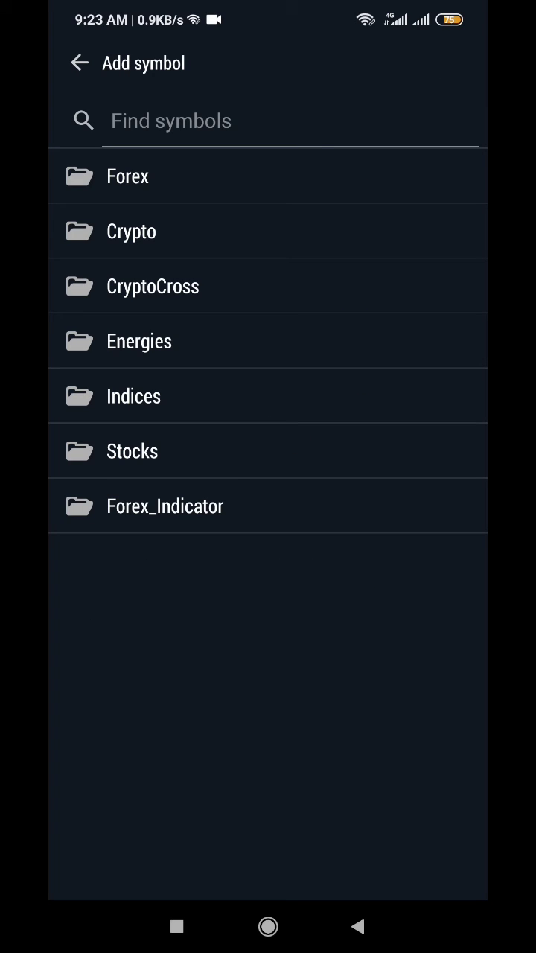
{"action": "type", "text": "usdj"}
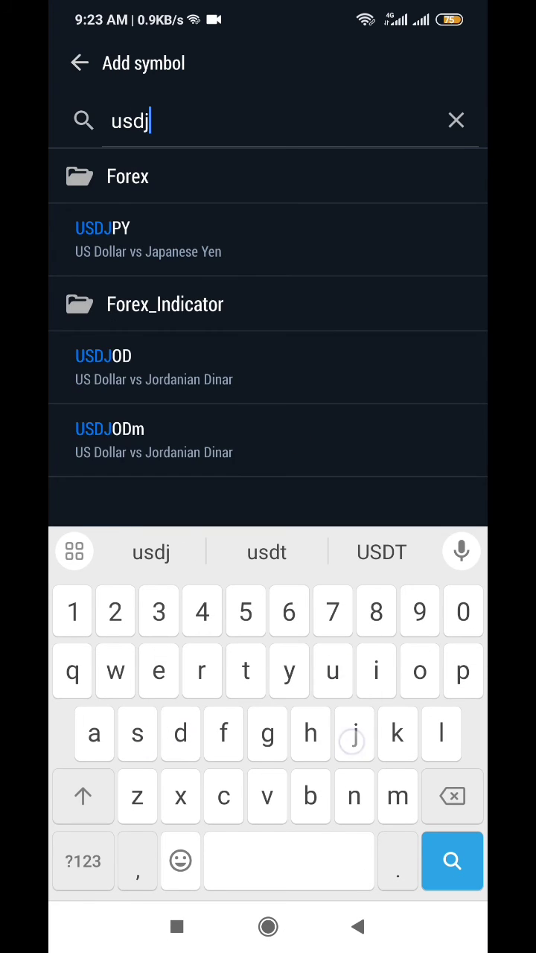
{"action": "type", "text": "p"}
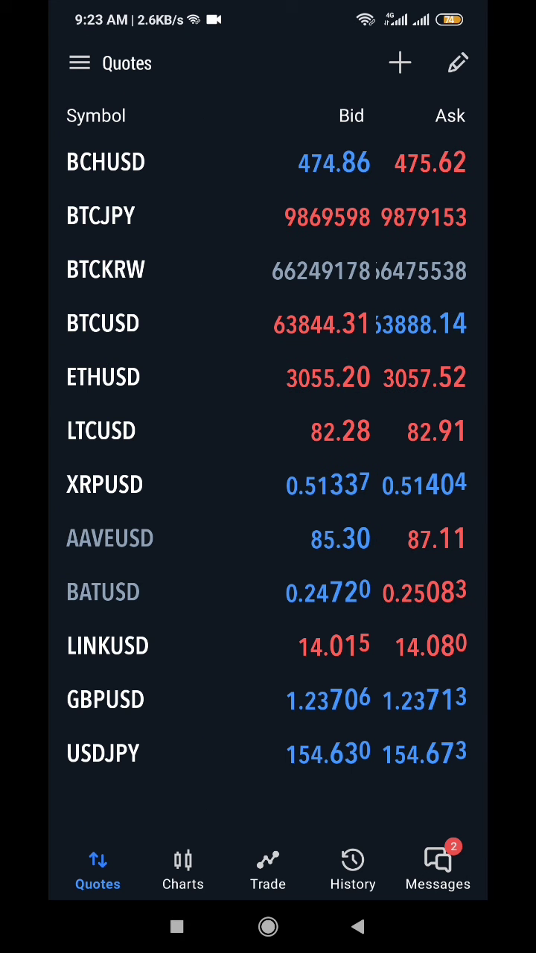
{"action": "left_click", "coordinate": [456, 63]}
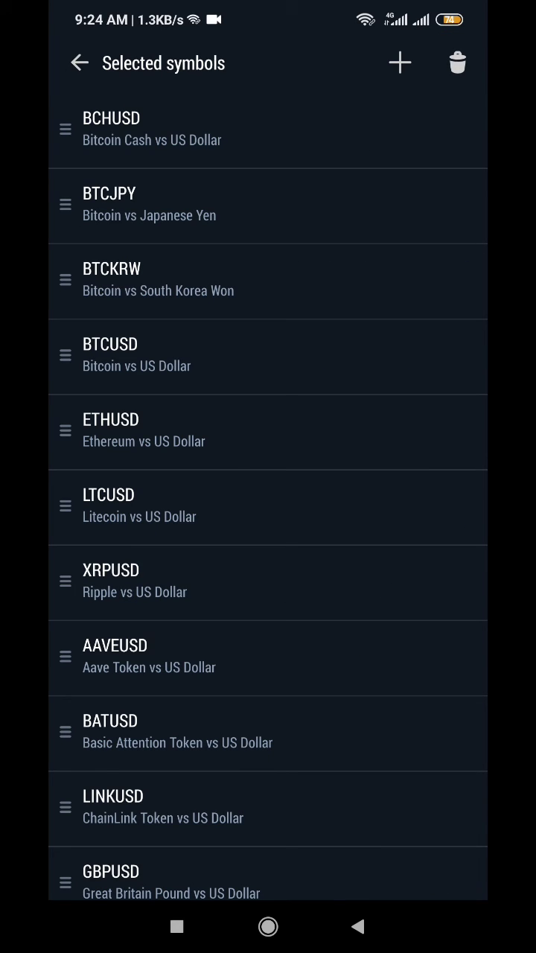
- Mark BTCKRW, ETHUSD, BATUSD and the other unwanted symbols for deletion from the selected list
{"action": "left_click", "coordinate": [408, 63]}
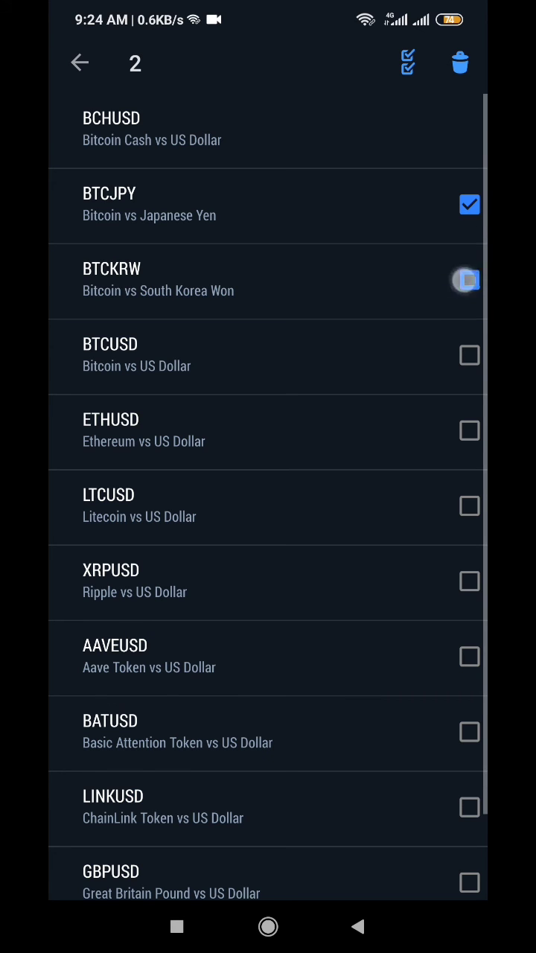
{"action": "left_click", "coordinate": [469, 280]}
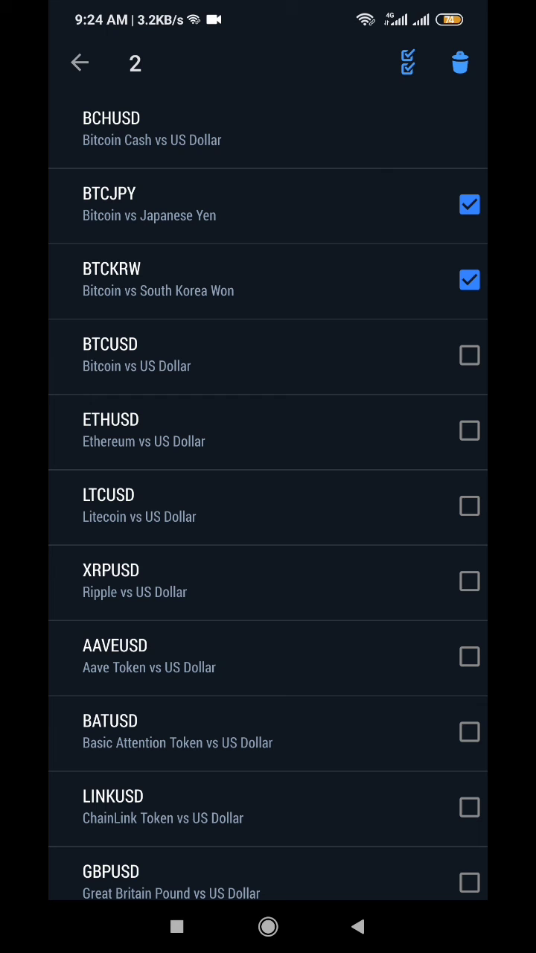
{"action": "left_click", "coordinate": [470, 581]}
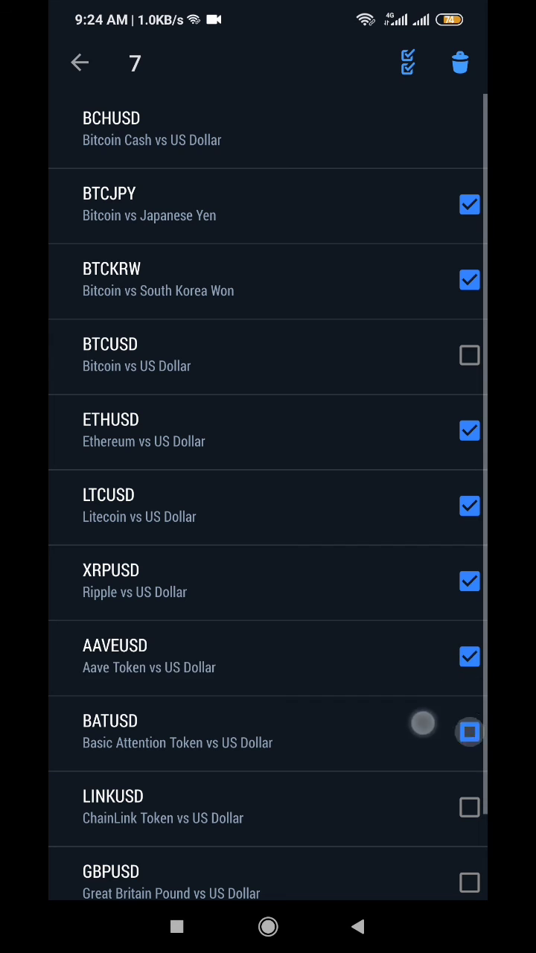
{"action": "left_click", "coordinate": [469, 733]}
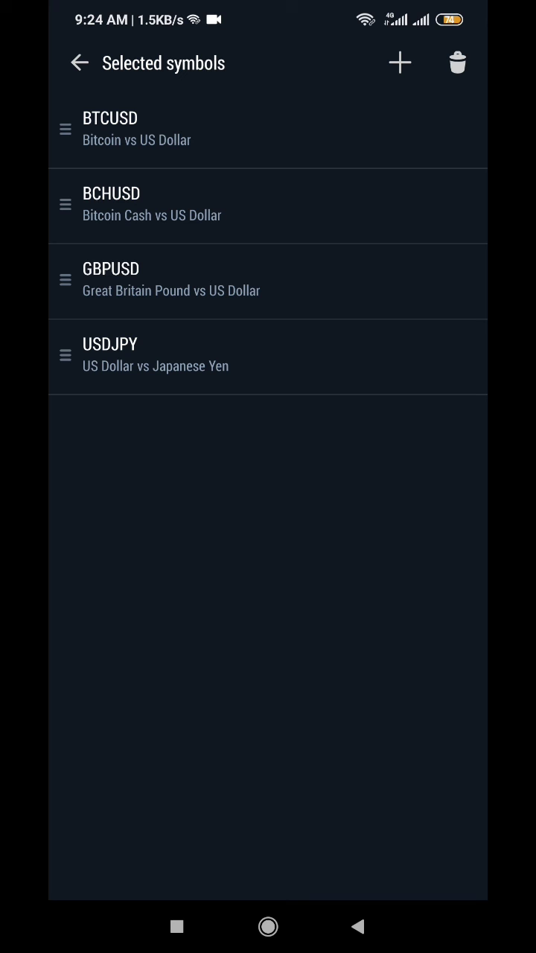
- Drag GBPUSD to first place and USDJPY to second, then return to the Quotes list
{"action": "left_click", "coordinate": [268, 280]}
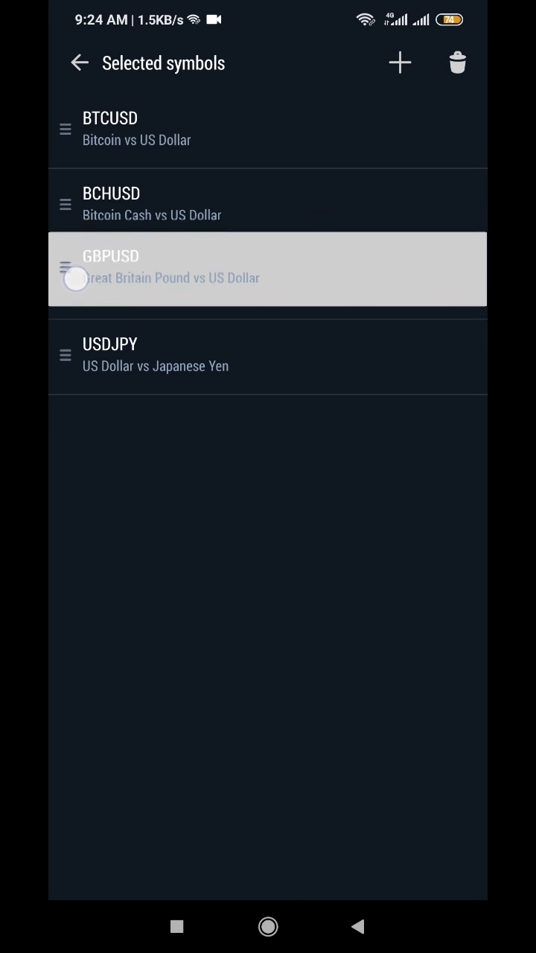
{"action": "left_click_drag", "start_coordinate": [67, 270], "coordinate": [67, 129]}
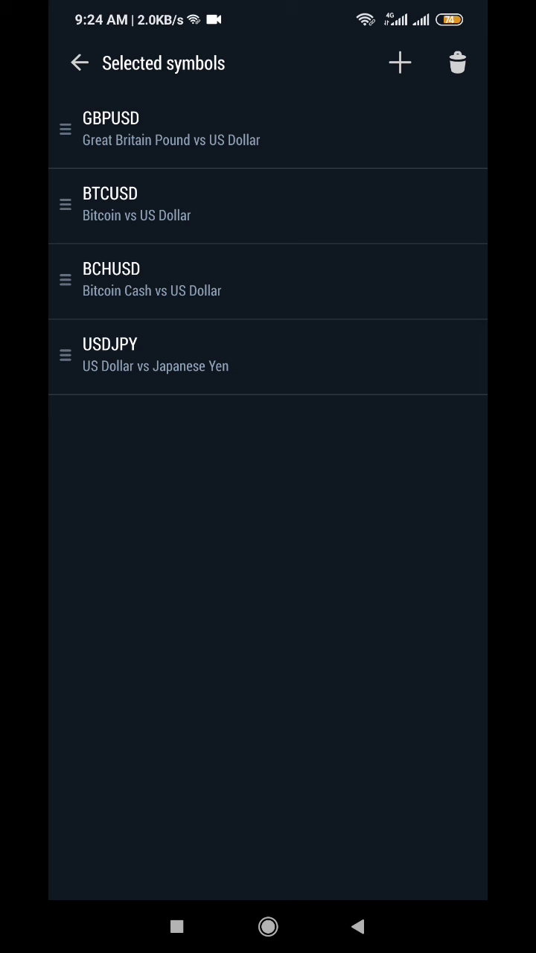
{"action": "left_click", "coordinate": [268, 358]}
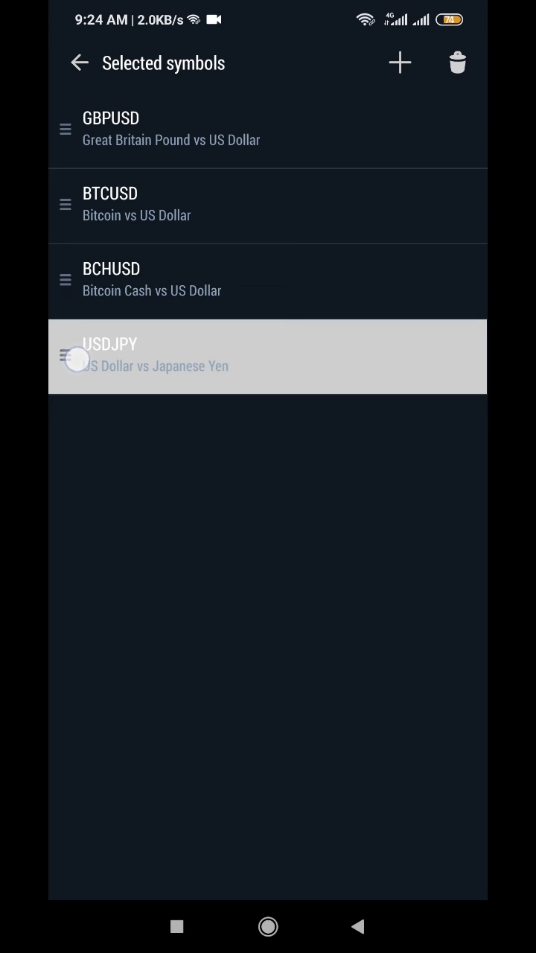
{"action": "left_click_drag", "start_coordinate": [74, 357], "coordinate": [74, 193]}
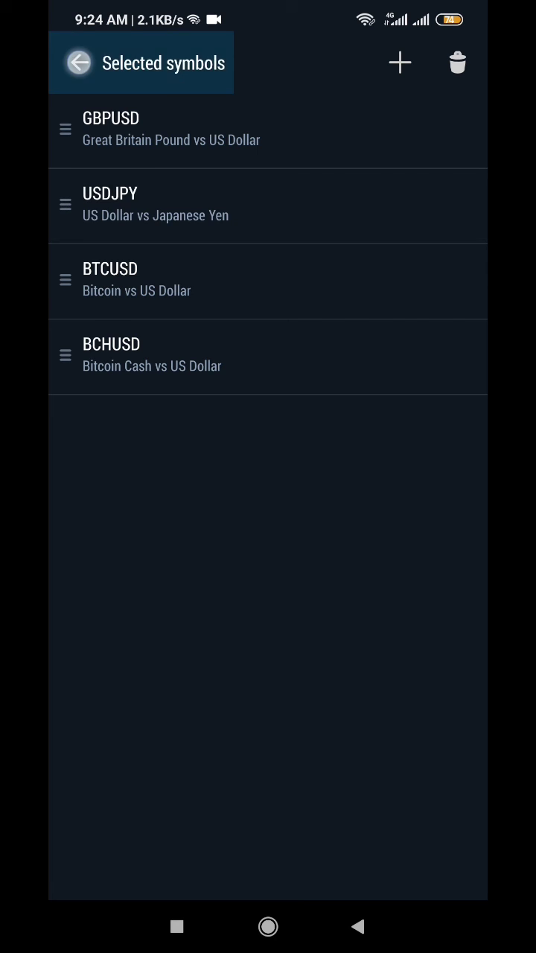
{"action": "left_click", "coordinate": [80, 62]}
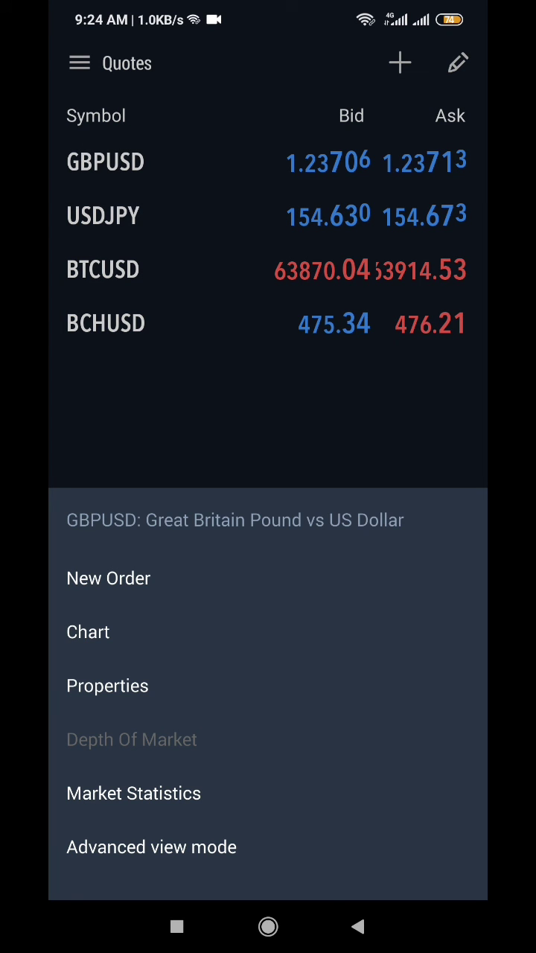
{"action": "left_click", "coordinate": [108, 578]}
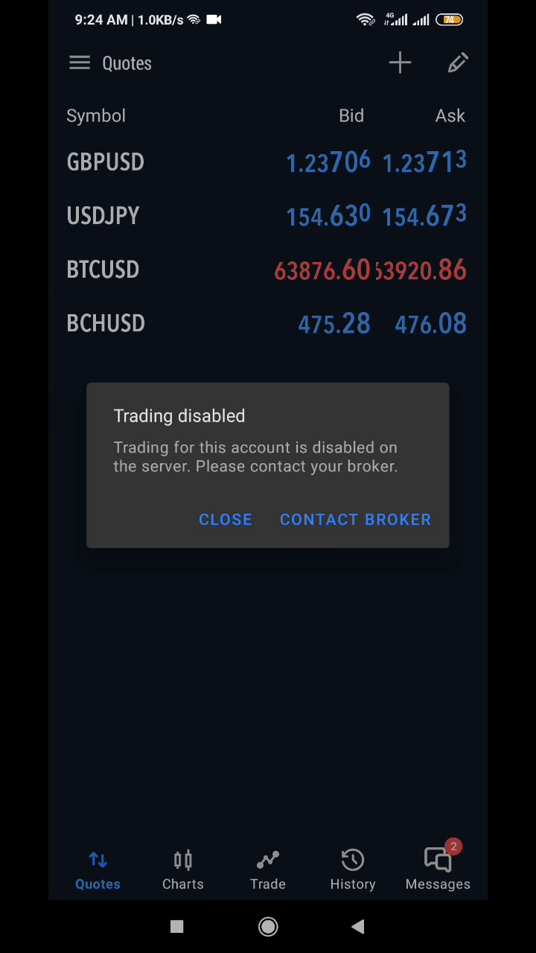
{"action": "left_click", "coordinate": [227, 519]}
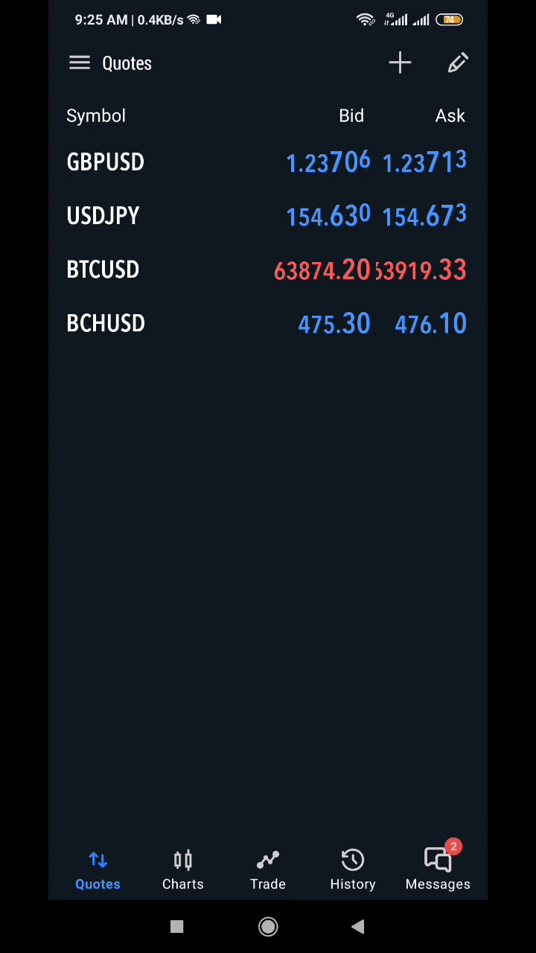